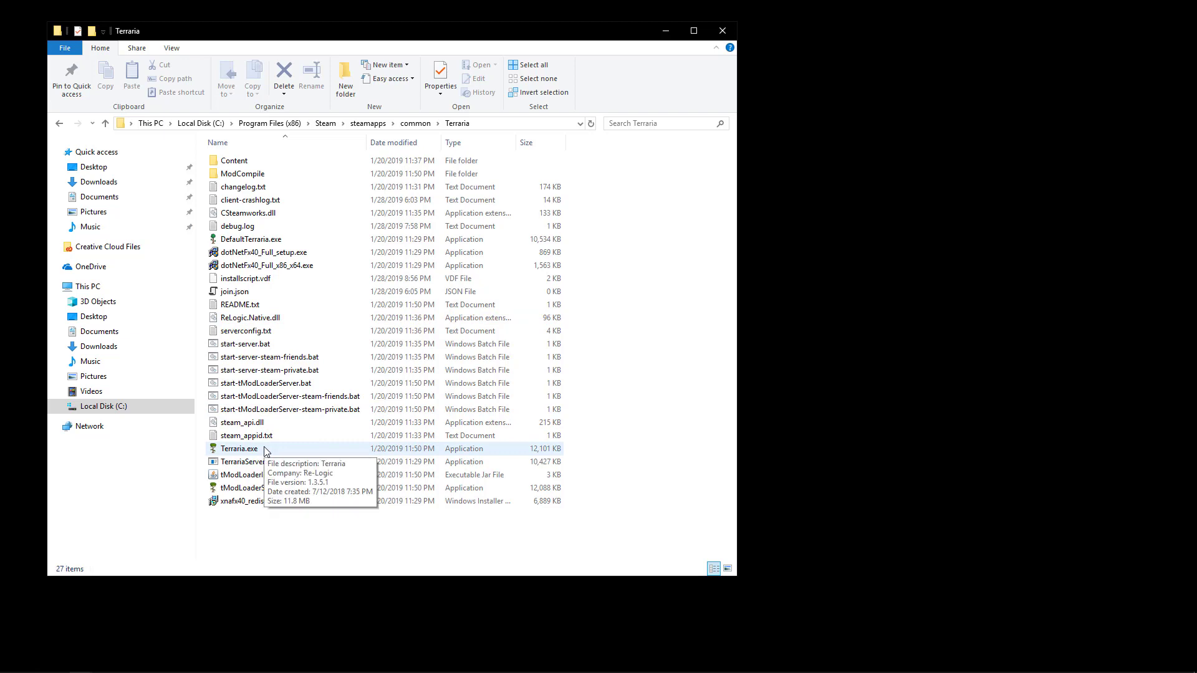
pyautogui.moveTo(277, 451)
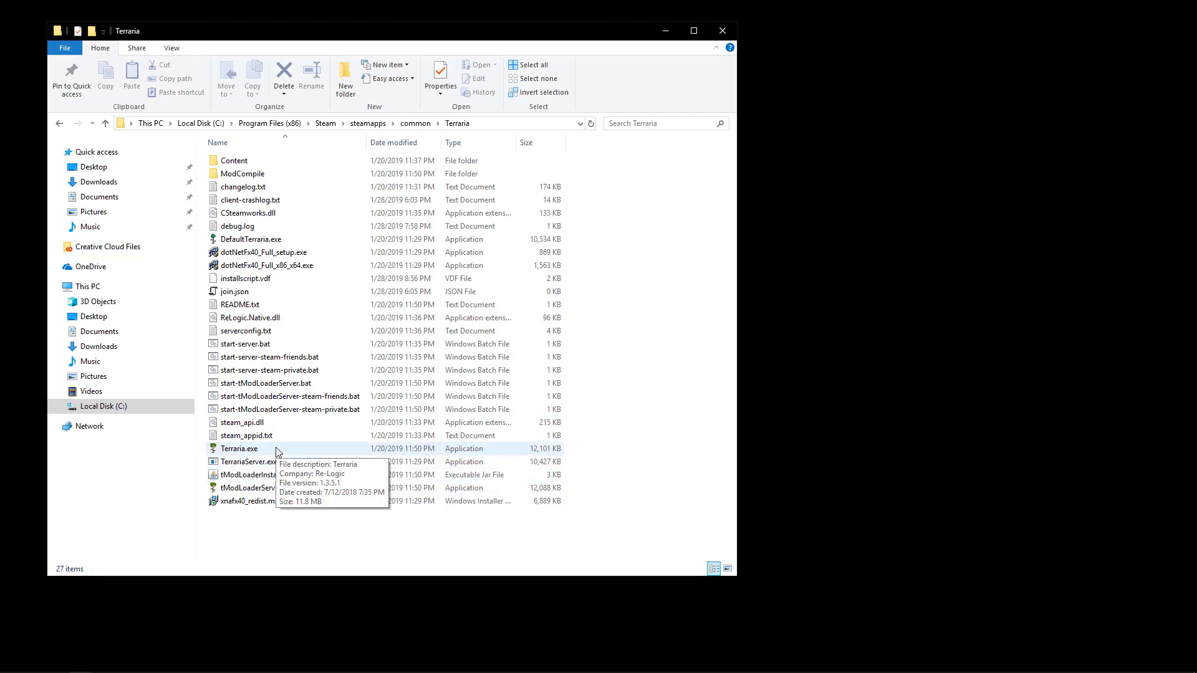
# Step: Open the ModLoader folder under Documents > My Games > Terraria to reach its empty Mods folder
pyautogui.click(239, 448)
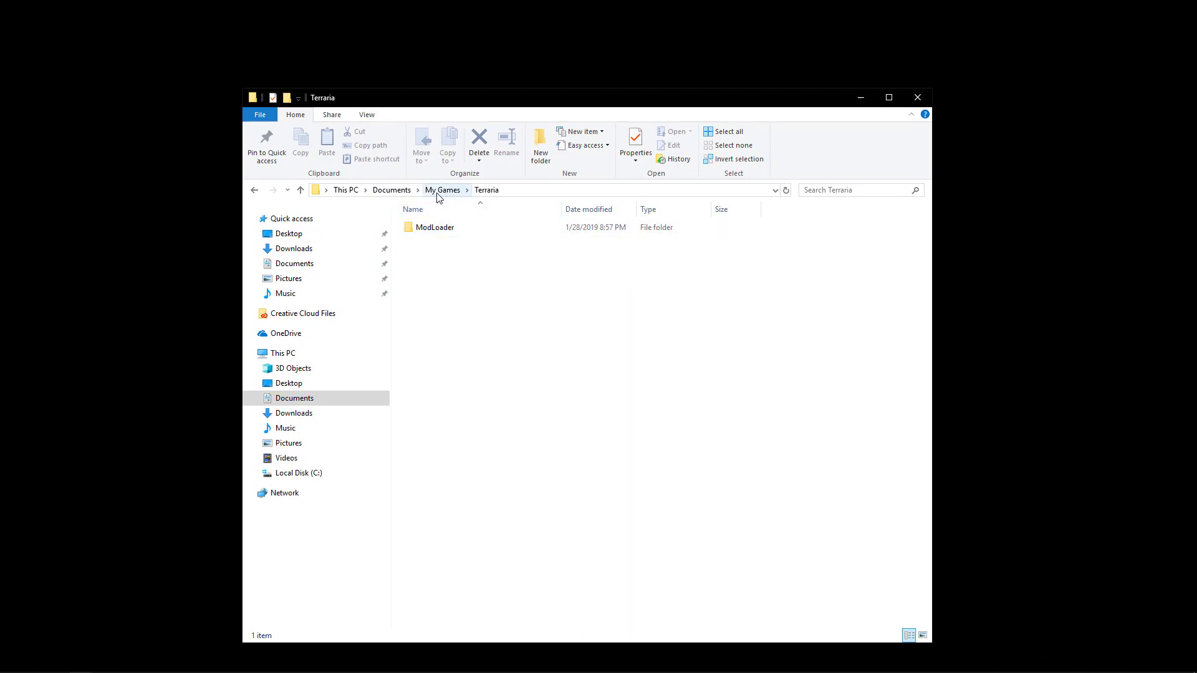
pyautogui.click(435, 228)
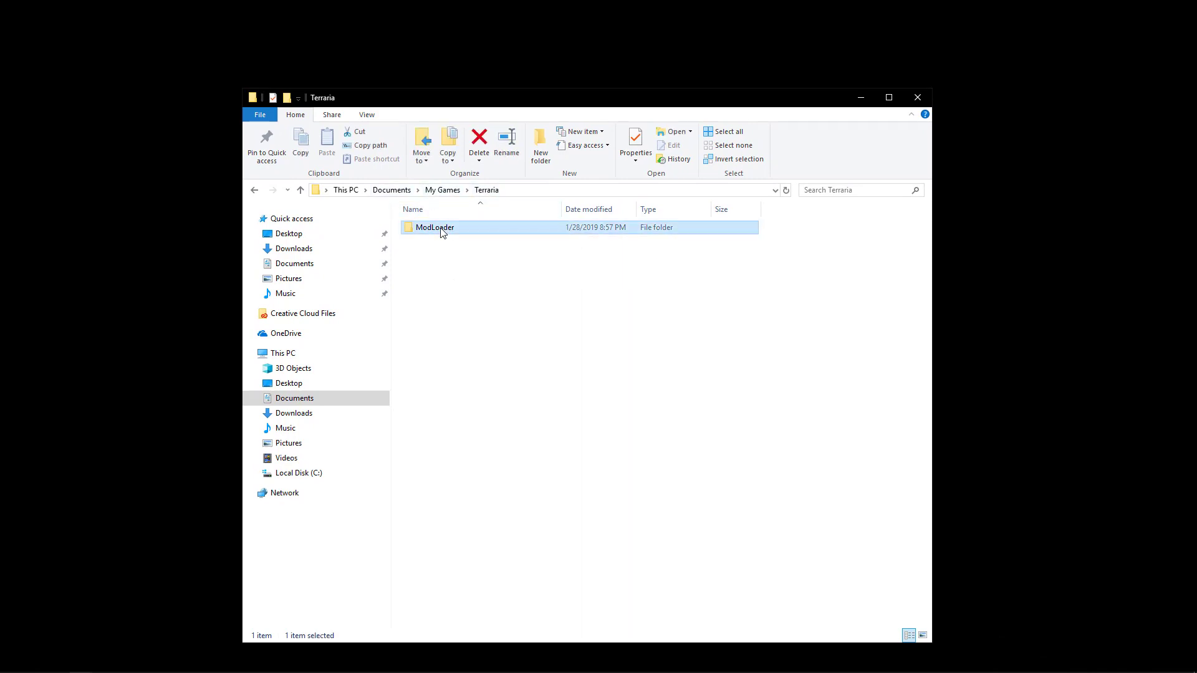
pyautogui.doubleClick(434, 227)
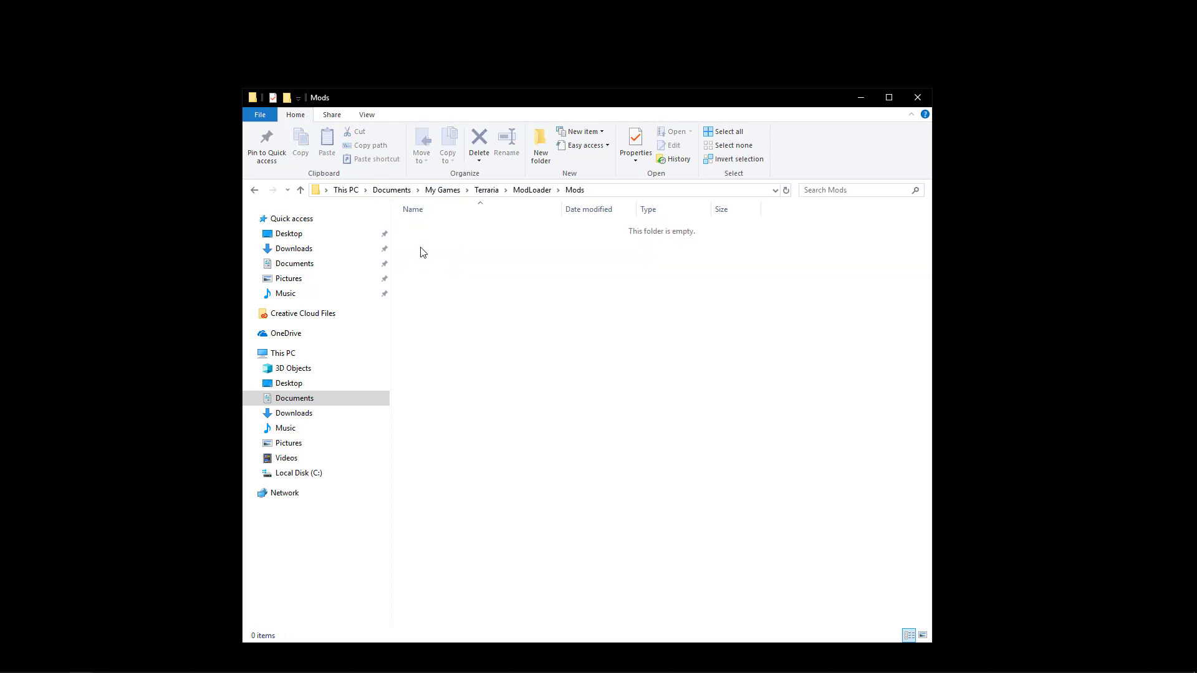
pyautogui.moveTo(470, 255)
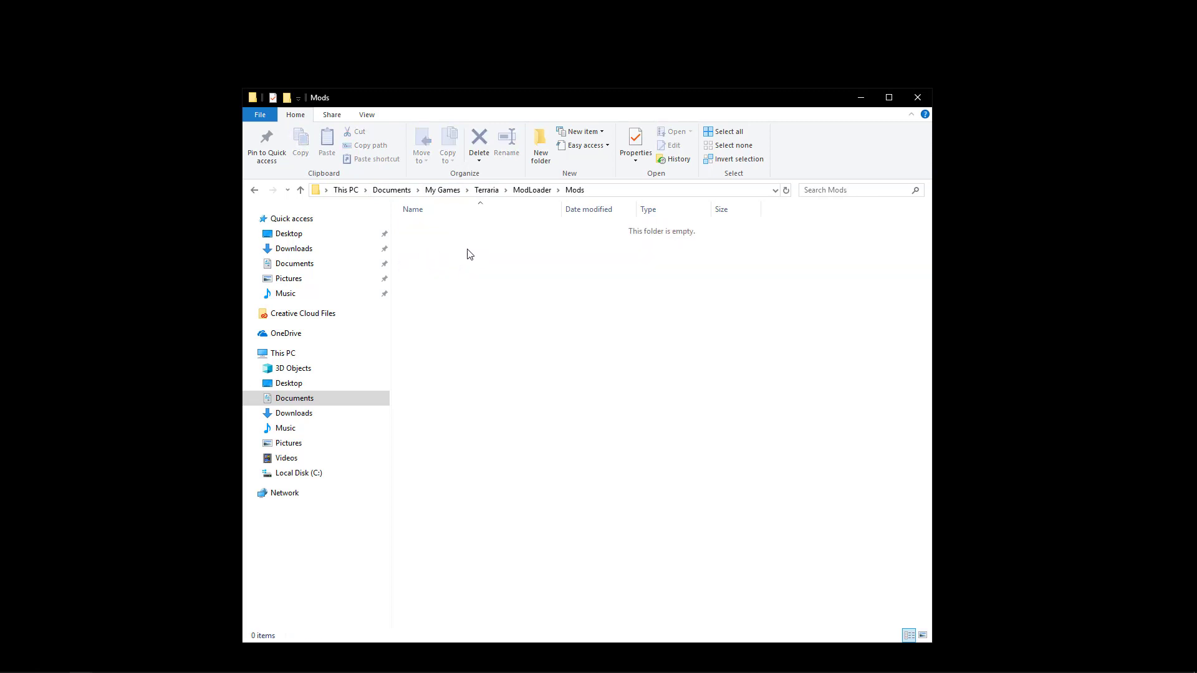
pyautogui.moveTo(480, 251)
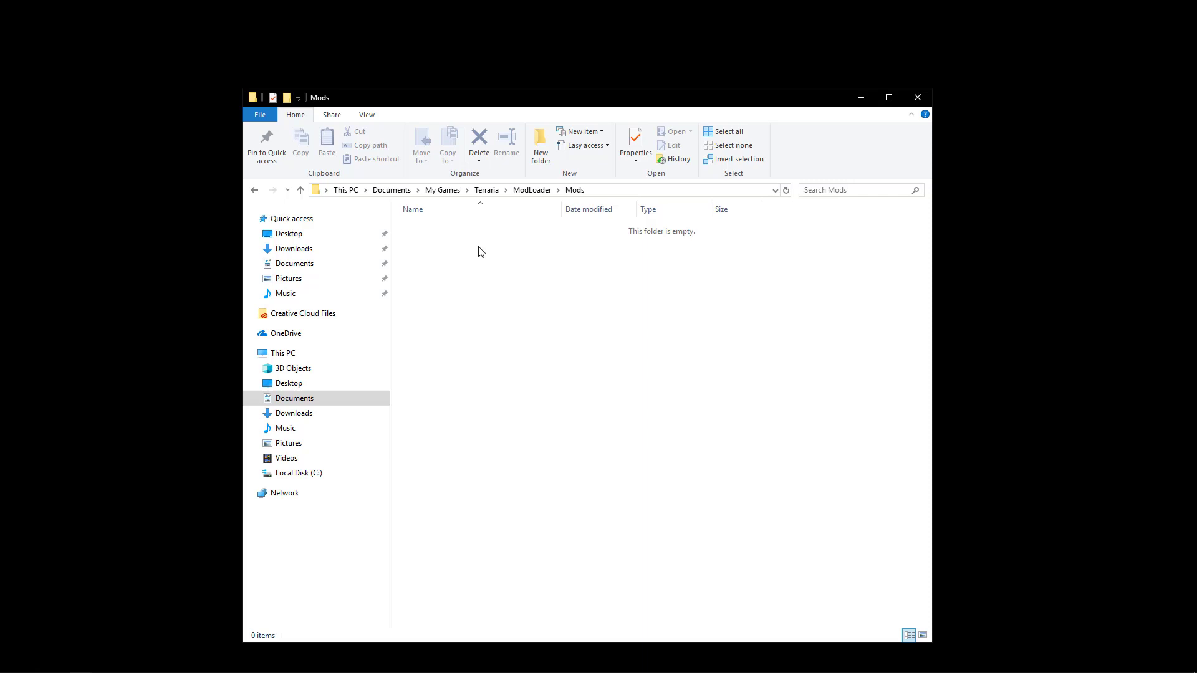
pyautogui.moveTo(530, 162)
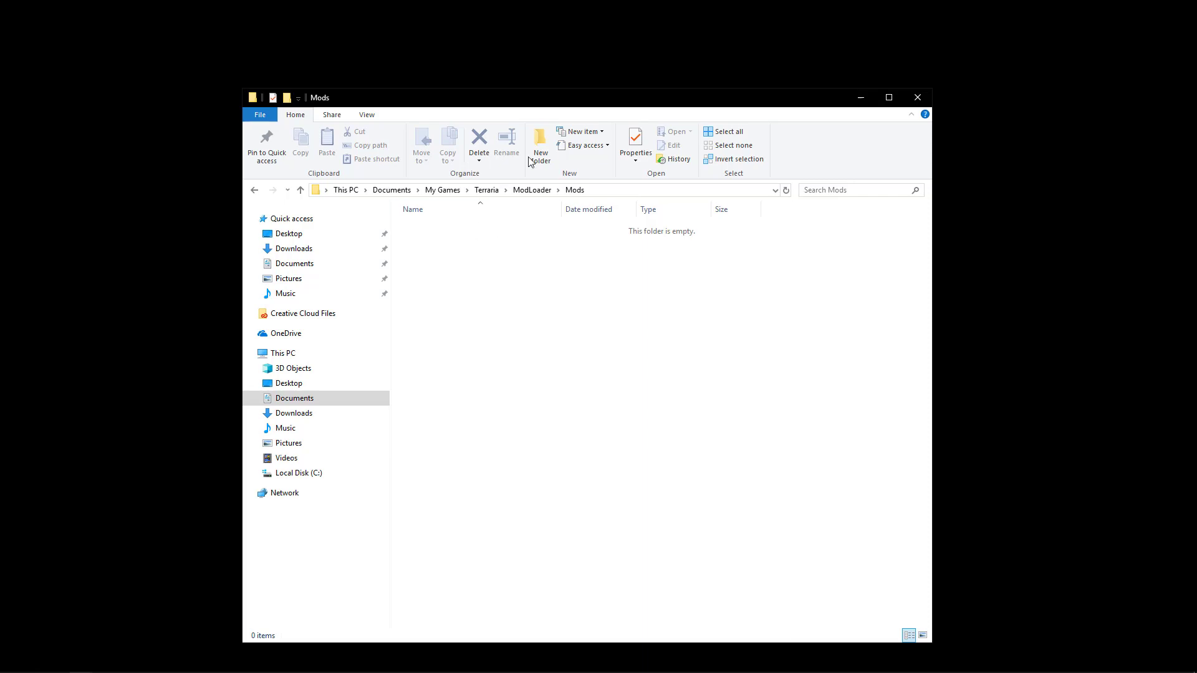
pyautogui.moveTo(539, 151)
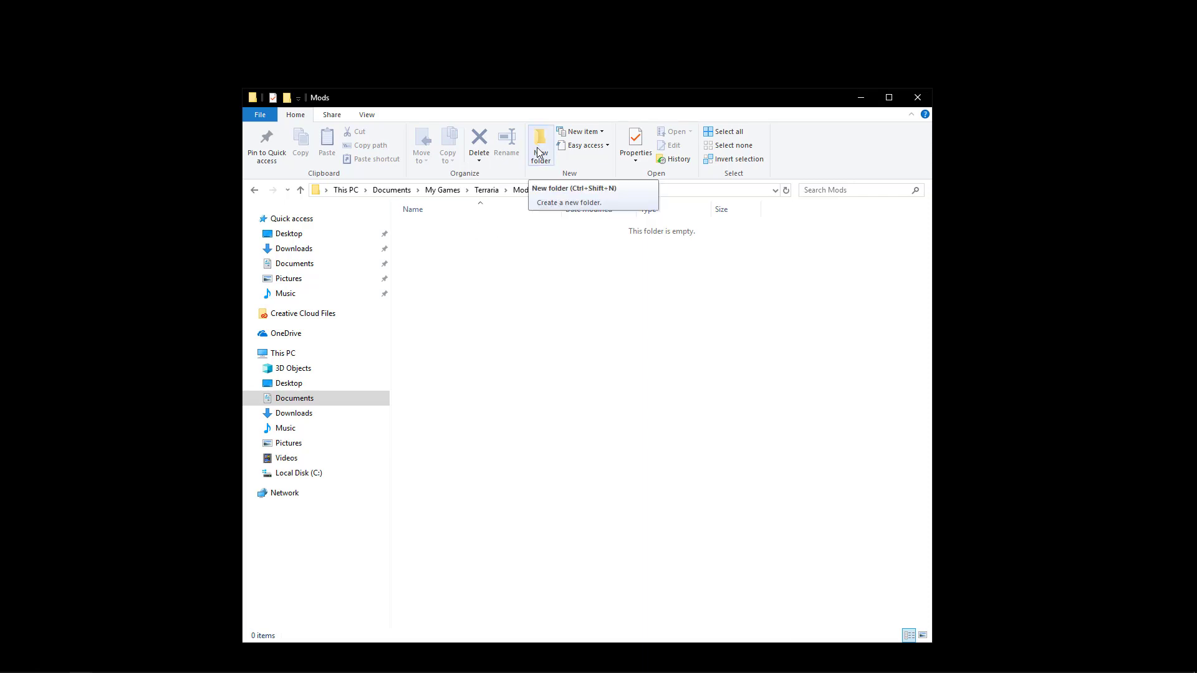
# Step: Create a folder named ModPacks in Mods and open it
pyautogui.click(540, 137)
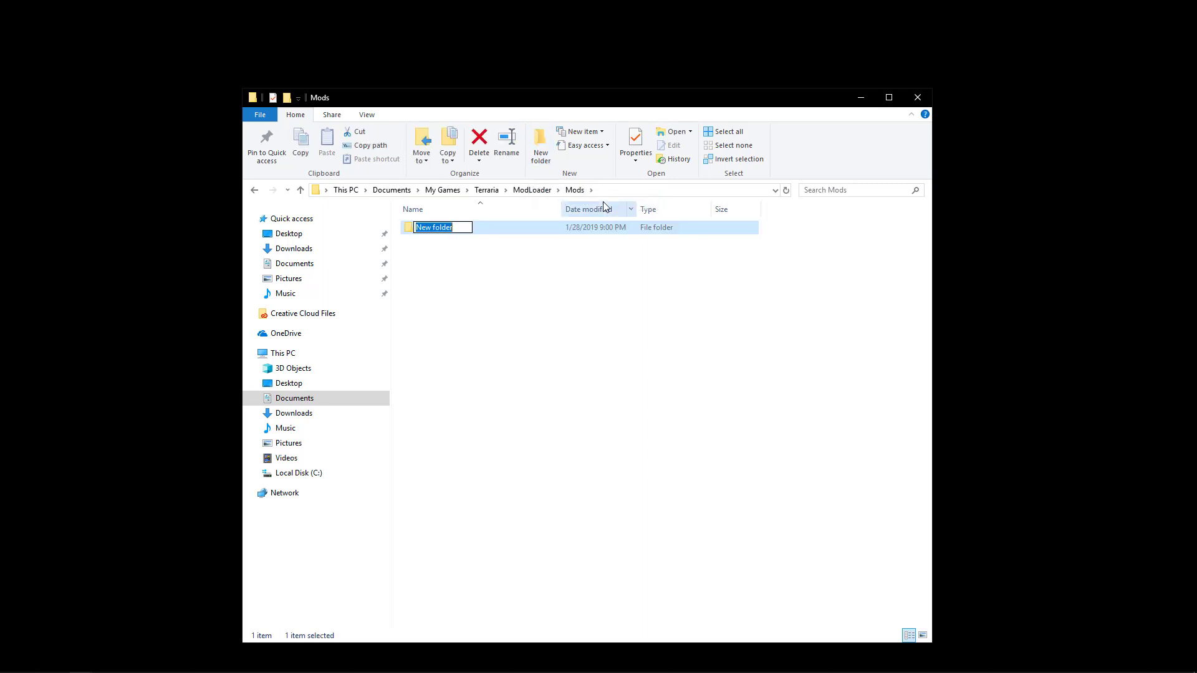
pyautogui.write('ModP')
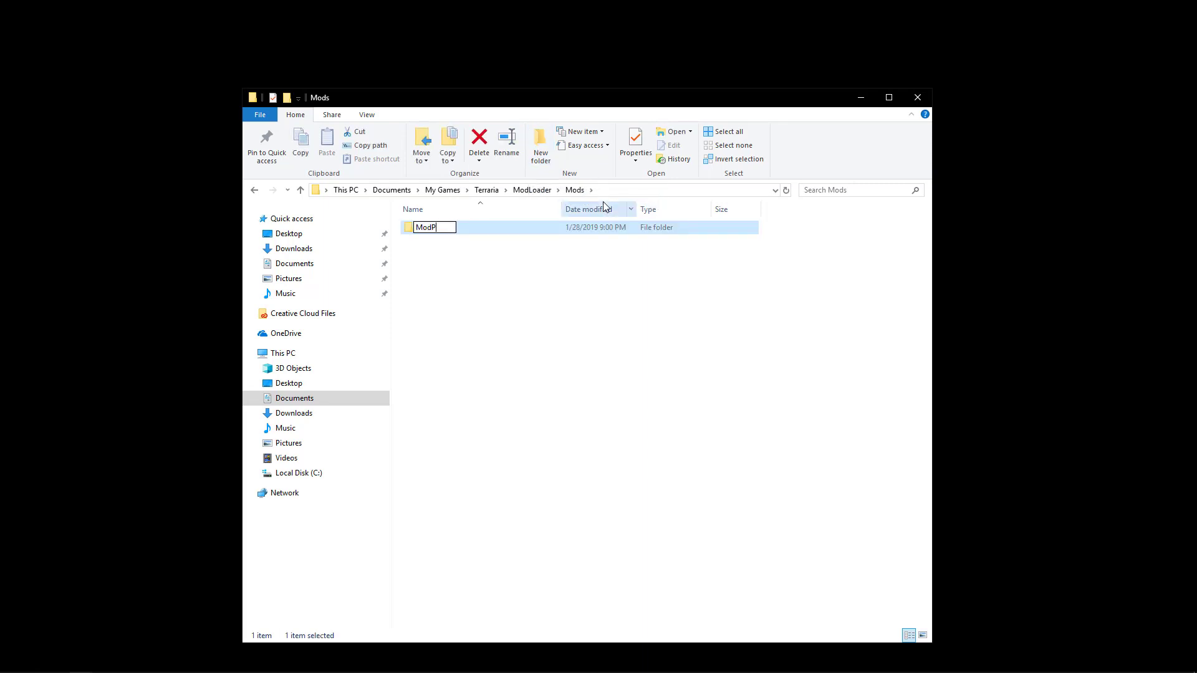
pyautogui.press('Enter')
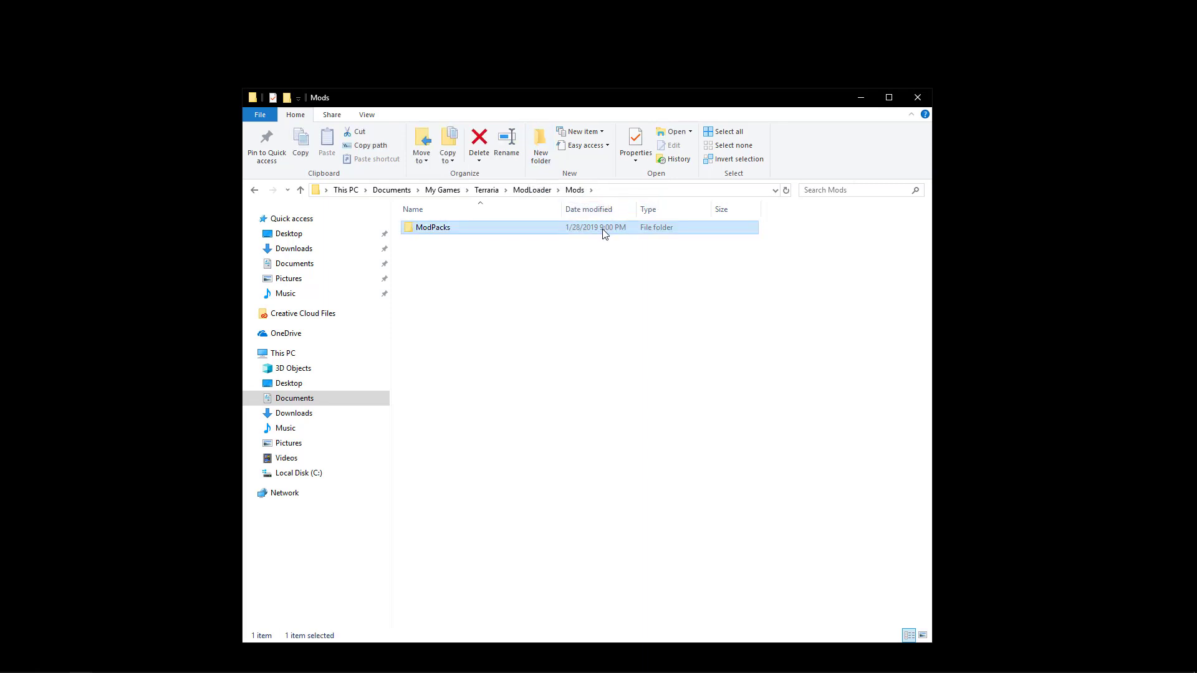
pyautogui.doubleClick(432, 227)
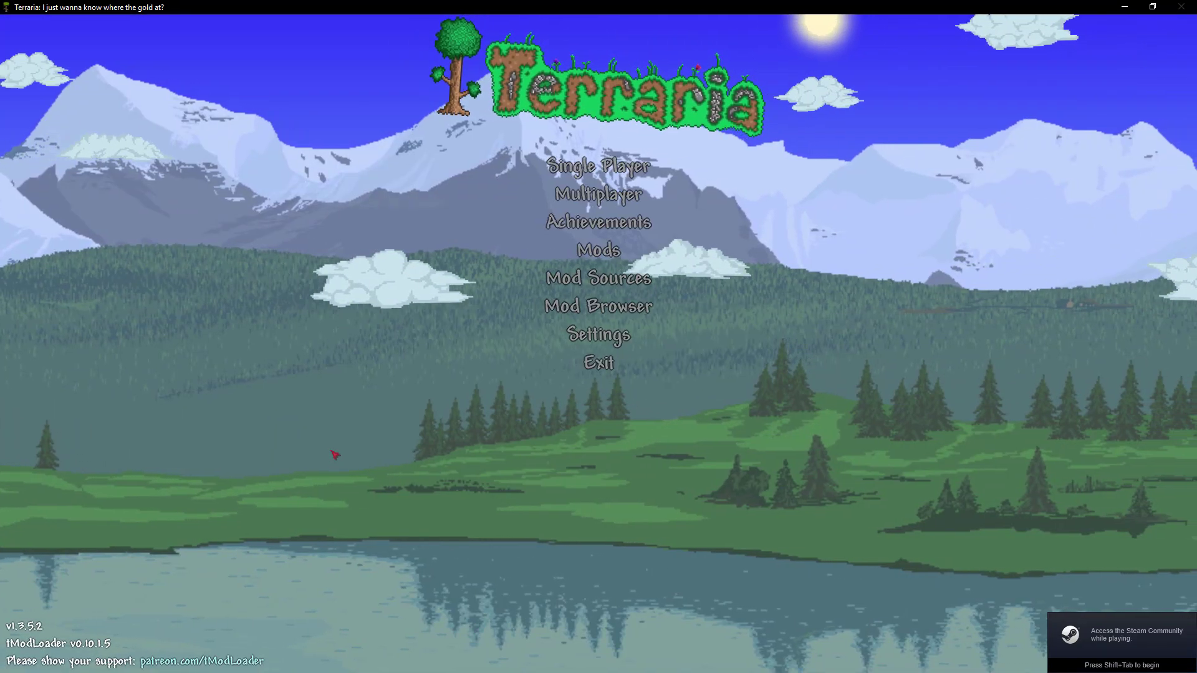
pyautogui.moveTo(598, 249)
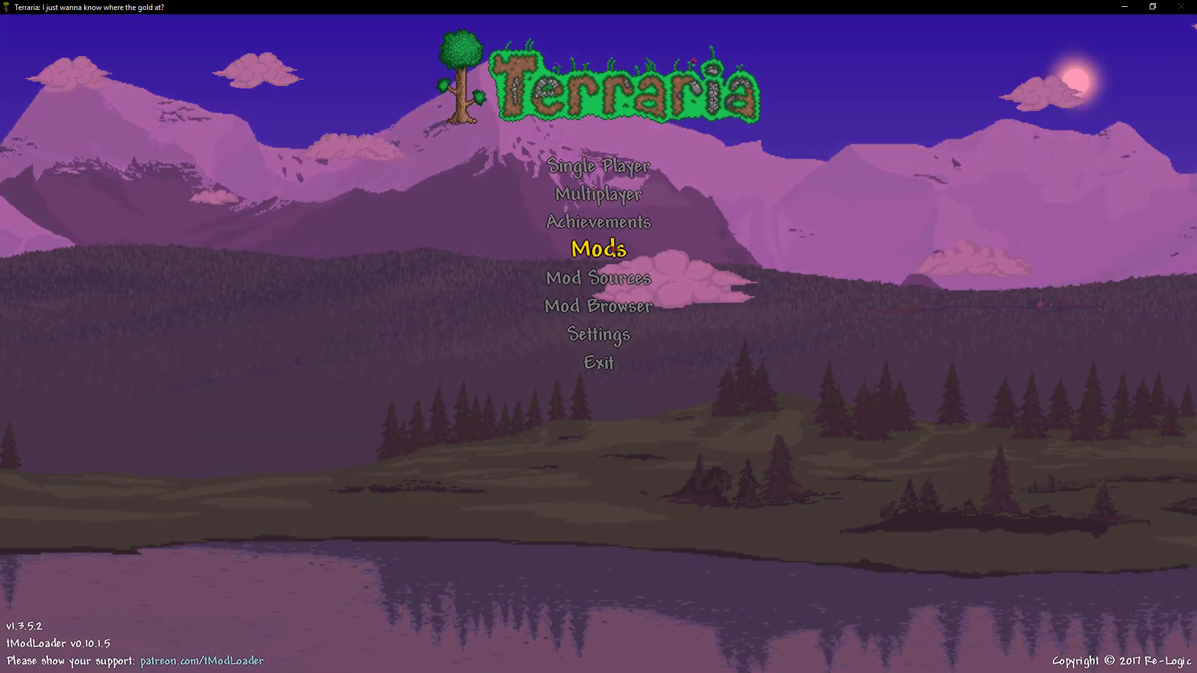
# Step: Go from Mods to Mod Packs, showing Enhanced Vanilla with 13 missing mods
pyautogui.click(600, 249)
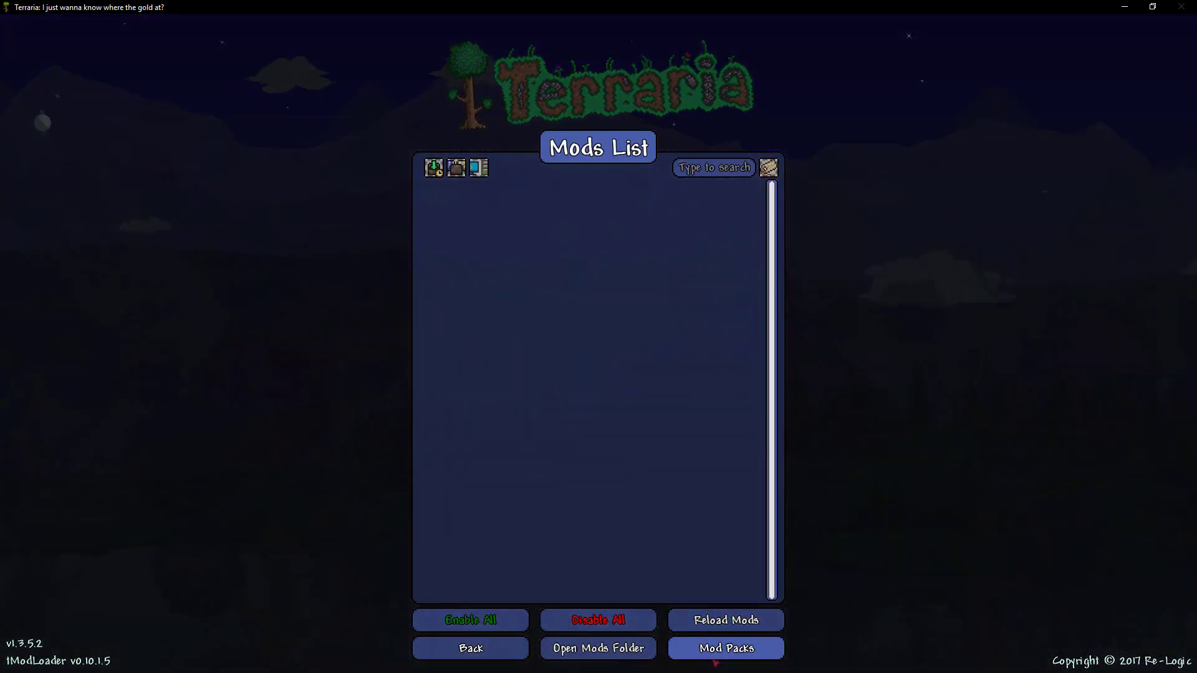
pyautogui.click(726, 665)
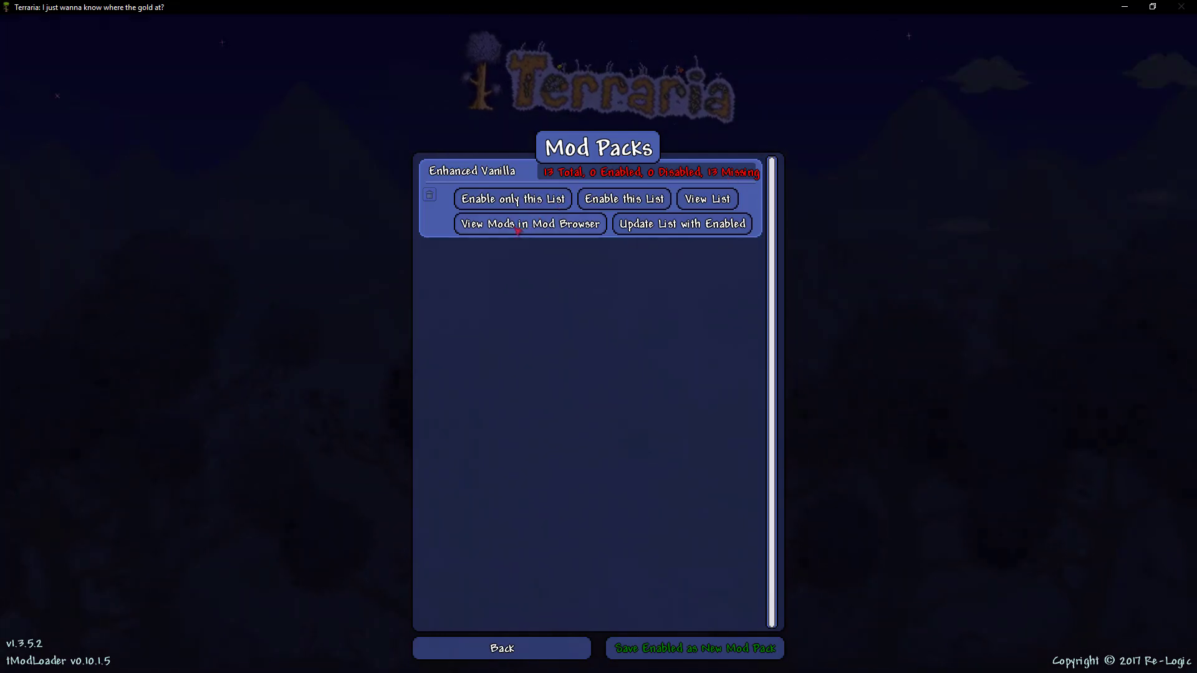
# Step: View the Enhanced Vanilla mods in the Mod Browser and download all of them
pyautogui.click(530, 224)
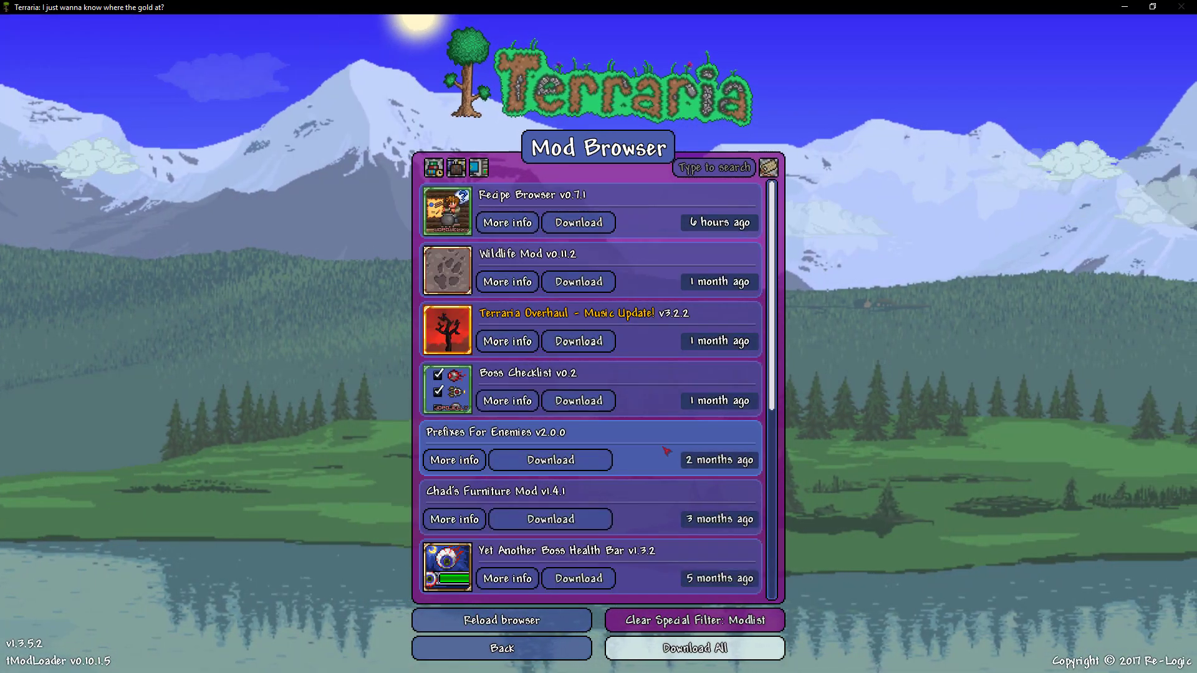
pyautogui.click(695, 649)
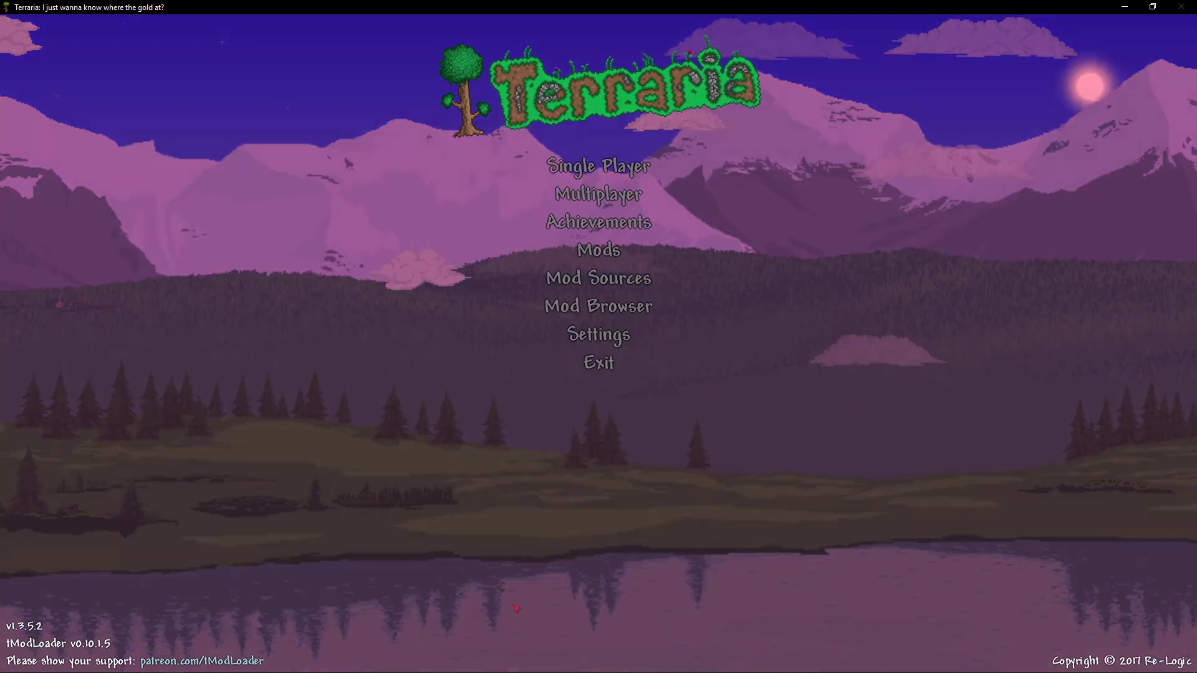
# Step: Use Enable only this List on the Enhanced Vanilla pack in Mod Packs
pyautogui.click(597, 250)
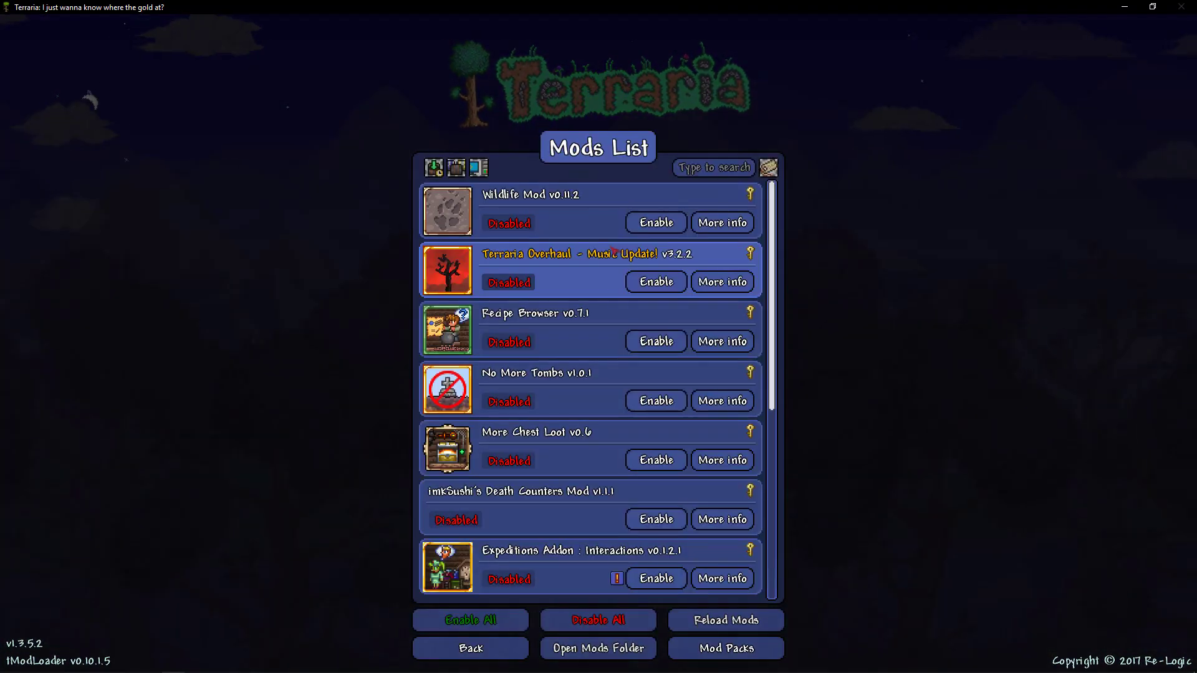
pyautogui.scroll(-3)
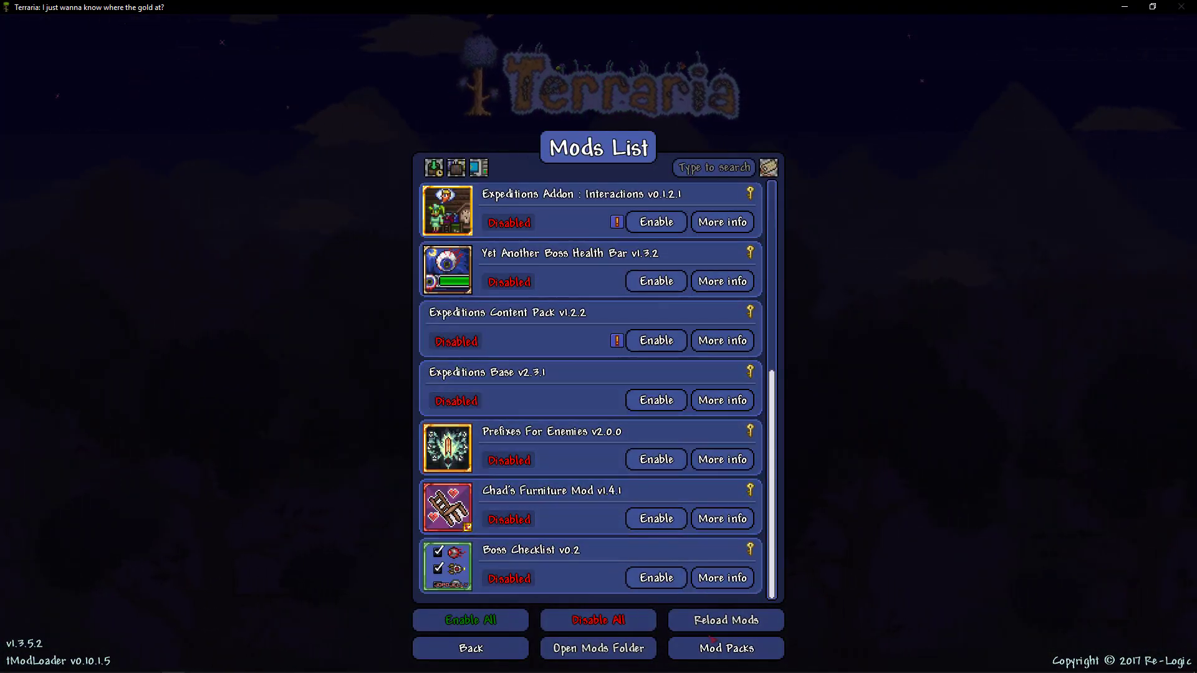
pyautogui.click(724, 666)
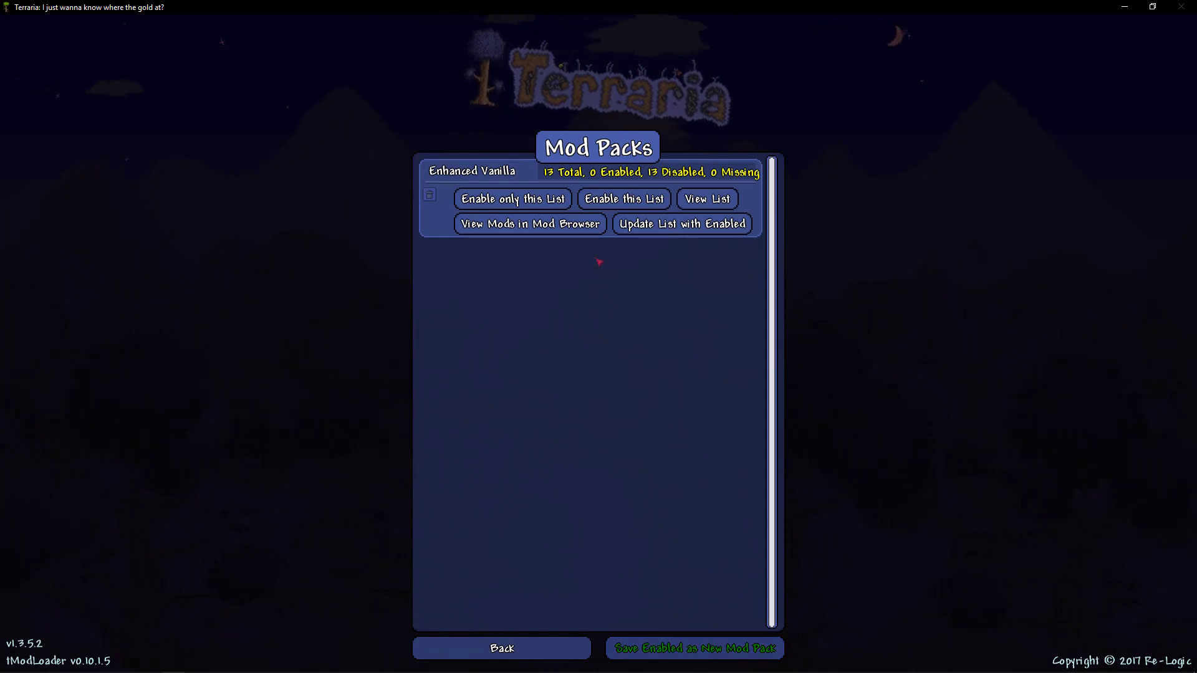
pyautogui.click(624, 199)
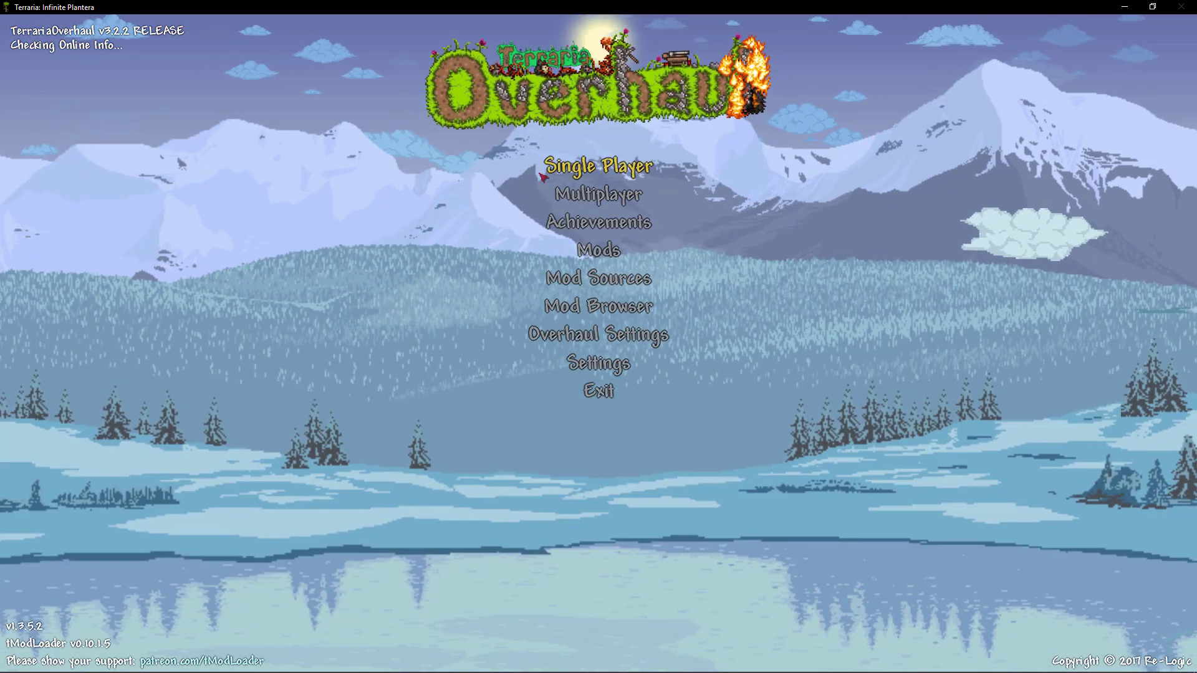
# Step: Check the Mods list shows all pack mods Enabled, then return to the Overhaul main menu
pyautogui.click(598, 250)
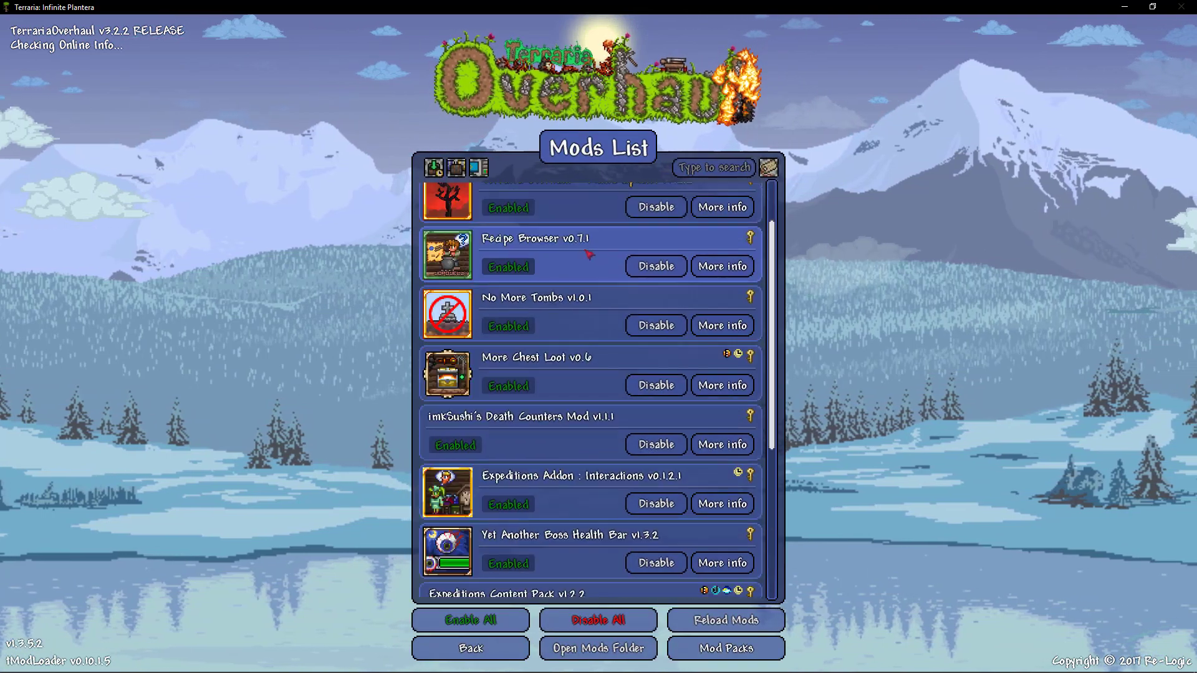
pyautogui.click(469, 649)
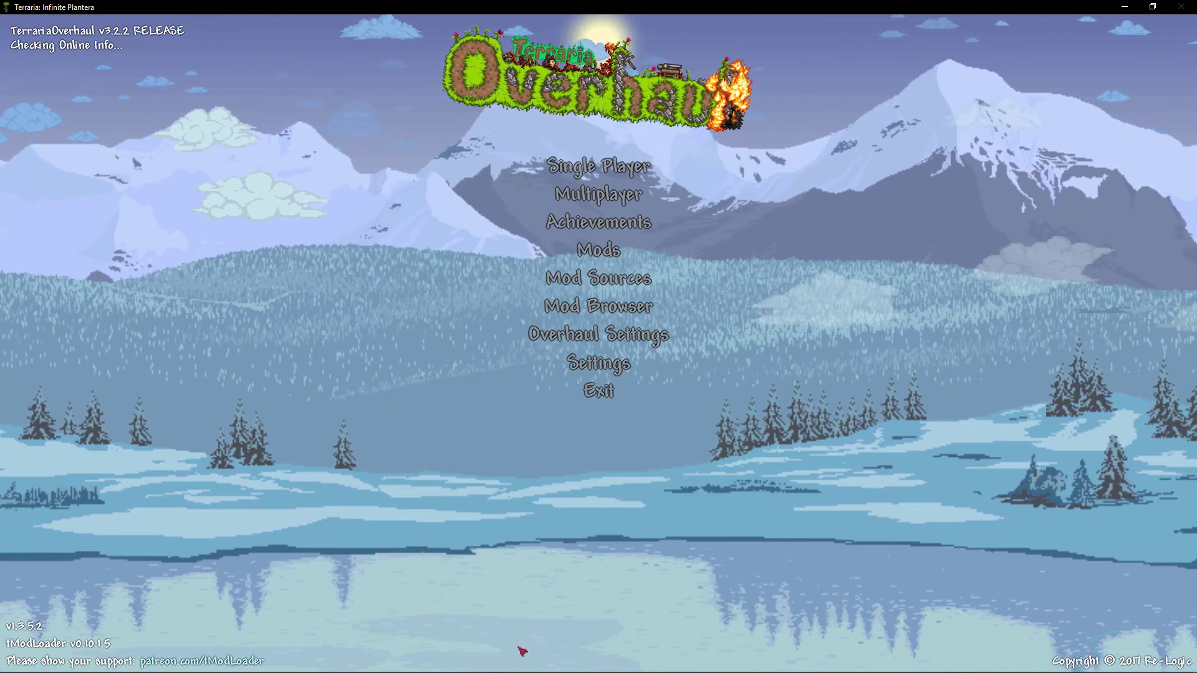
pyautogui.moveTo(673, 181)
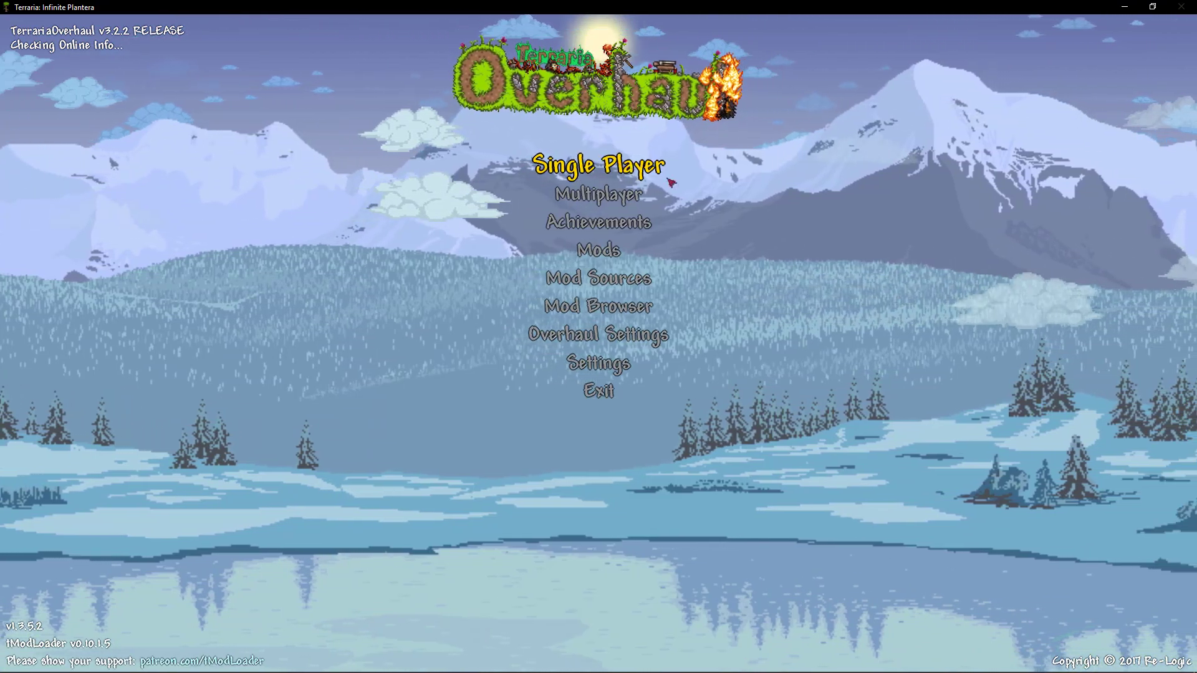